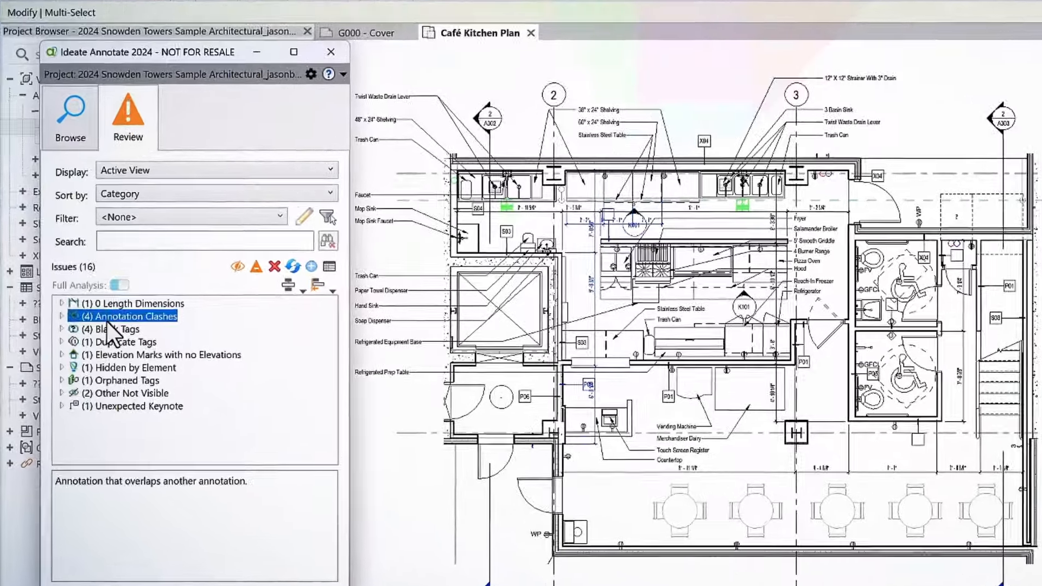
# Select the Blank Tags category and expand it to list the four blank wall tags
pyautogui.click(124, 327)
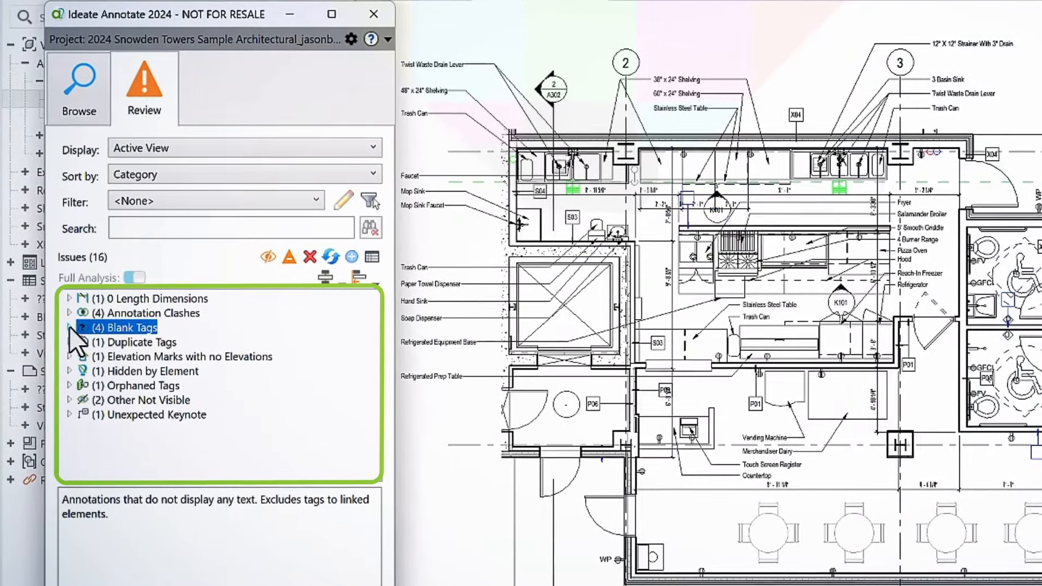
pyautogui.click(78, 327)
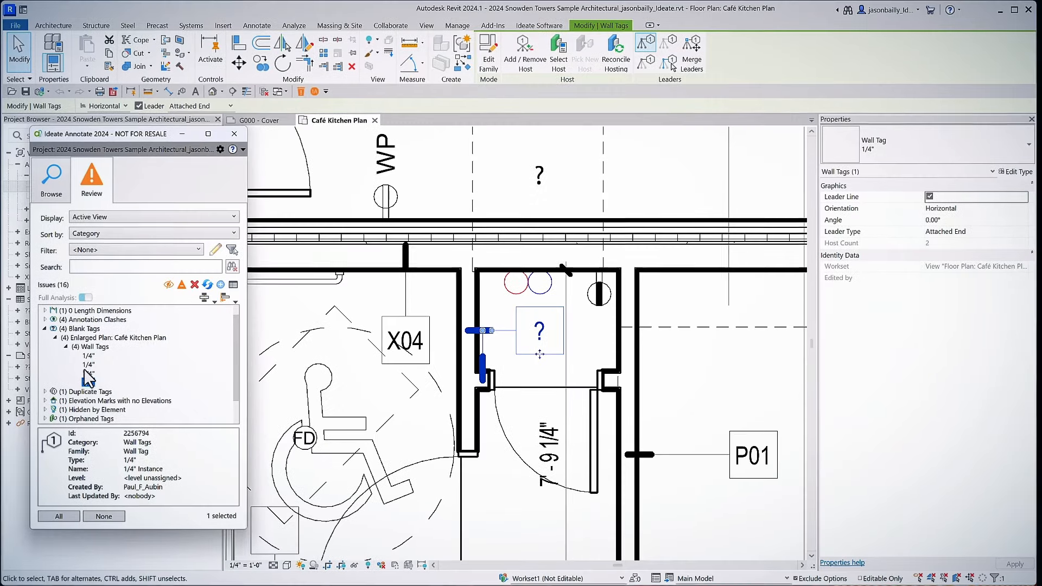
# Relabel the fourth blank wall tag as P02, accepting the shared type-parameter change
pyautogui.click(88, 382)
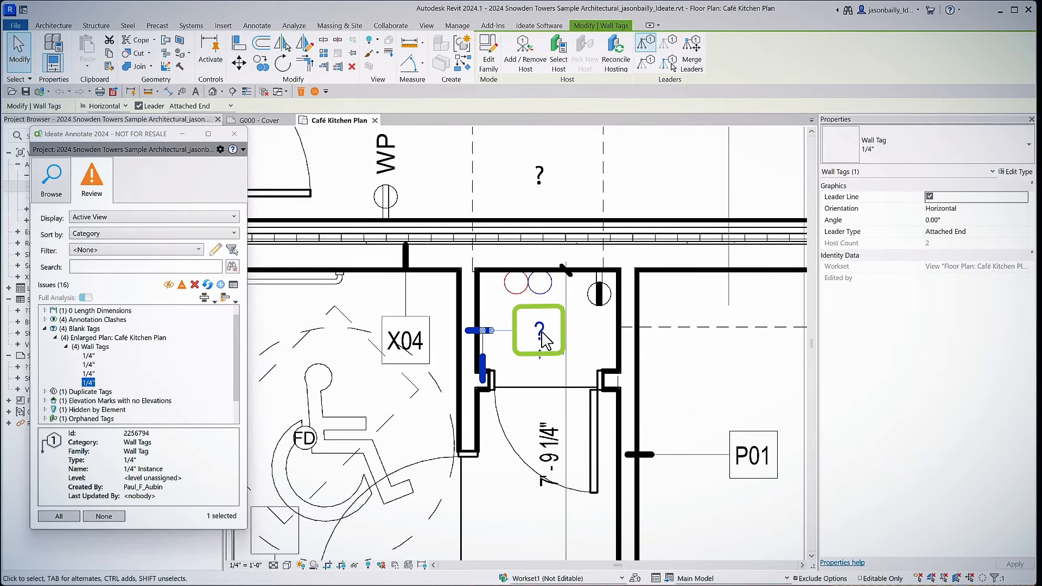
pyautogui.doubleClick(539, 331)
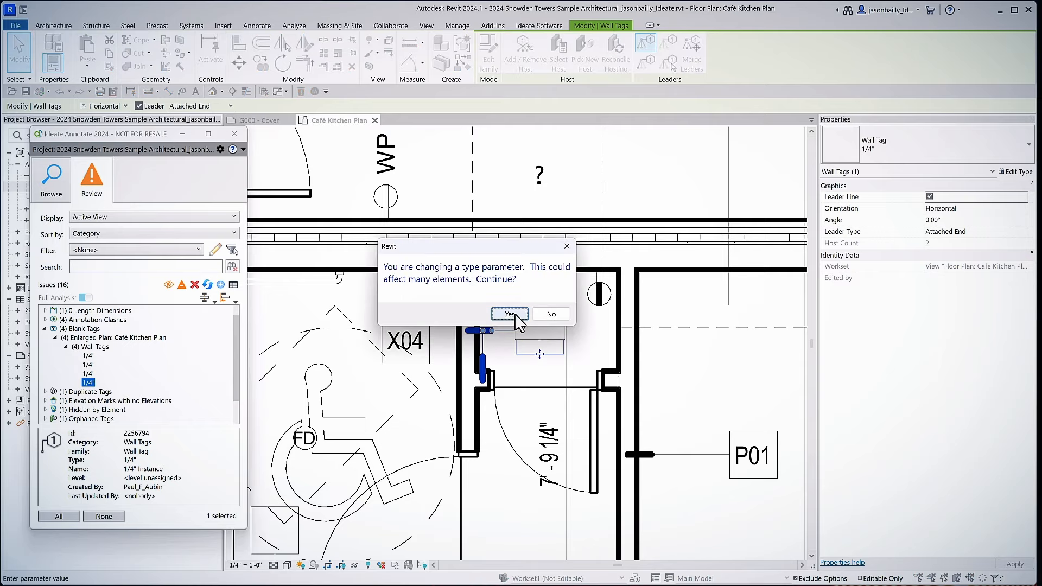
pyautogui.click(510, 314)
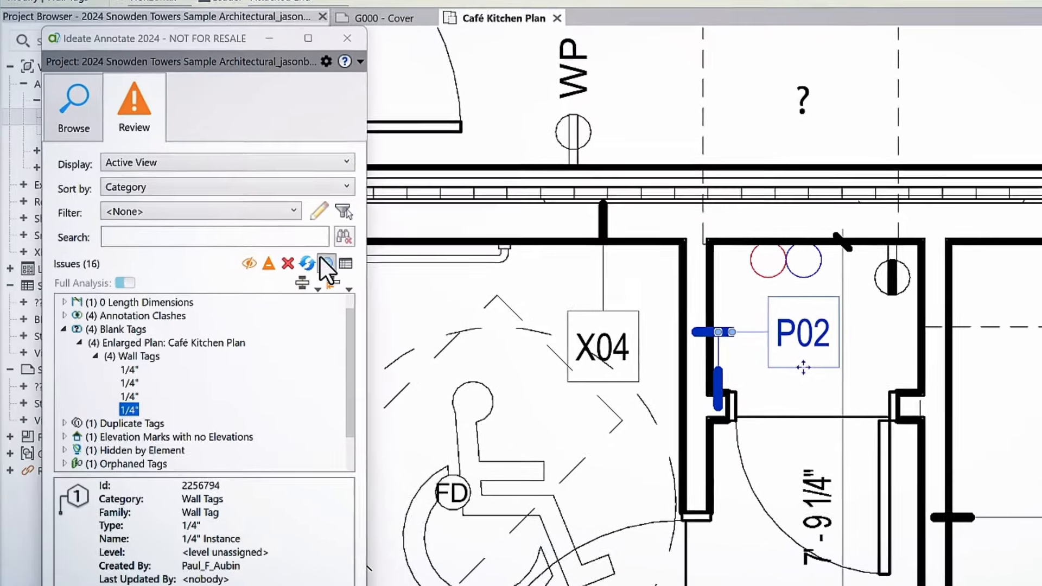
# Refresh the Annotate review and show issues across placed views and sheets
pyautogui.click(306, 263)
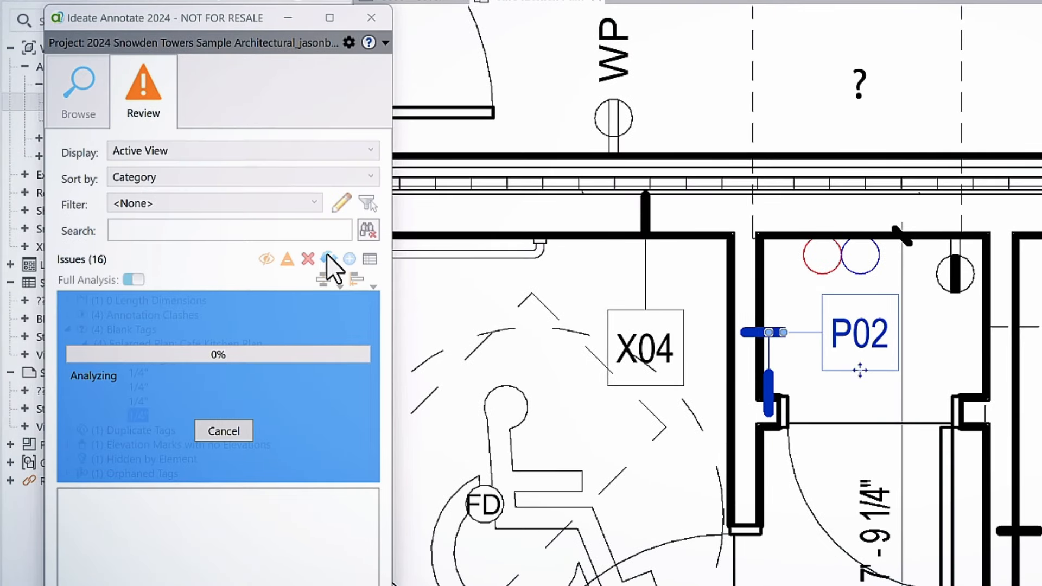
pyautogui.click(328, 258)
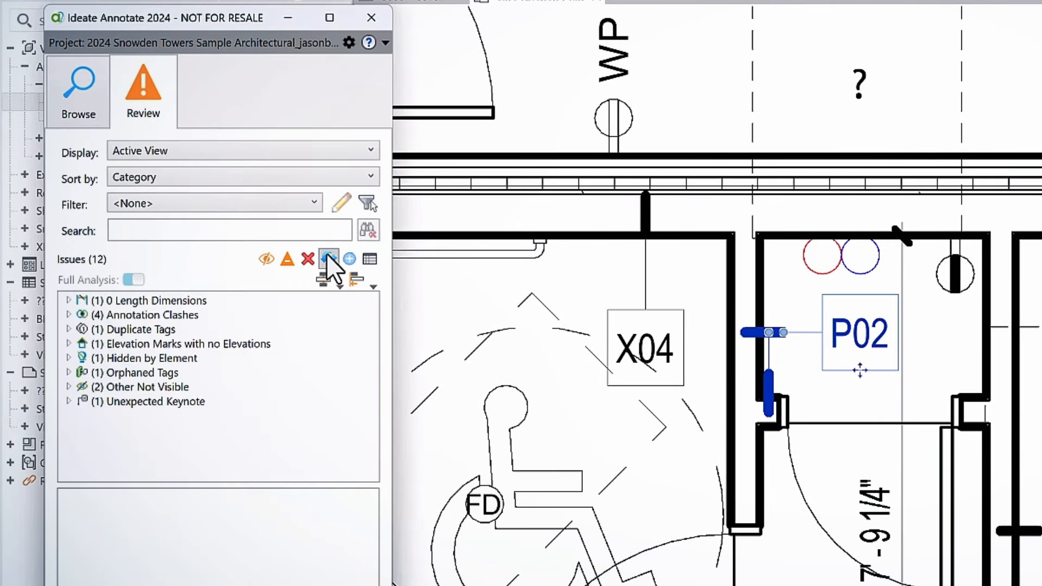
pyautogui.click(328, 258)
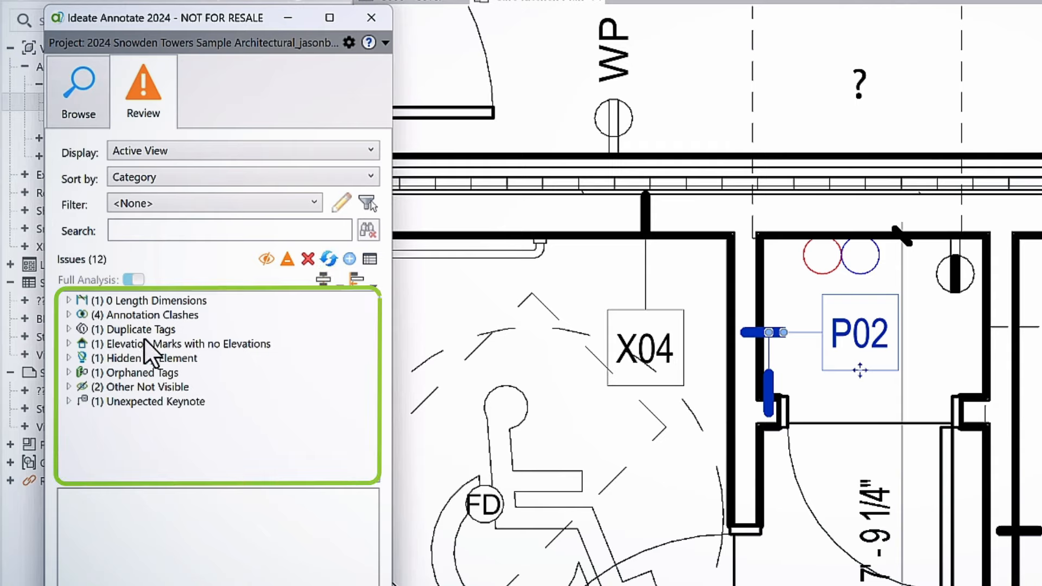
pyautogui.click(243, 150)
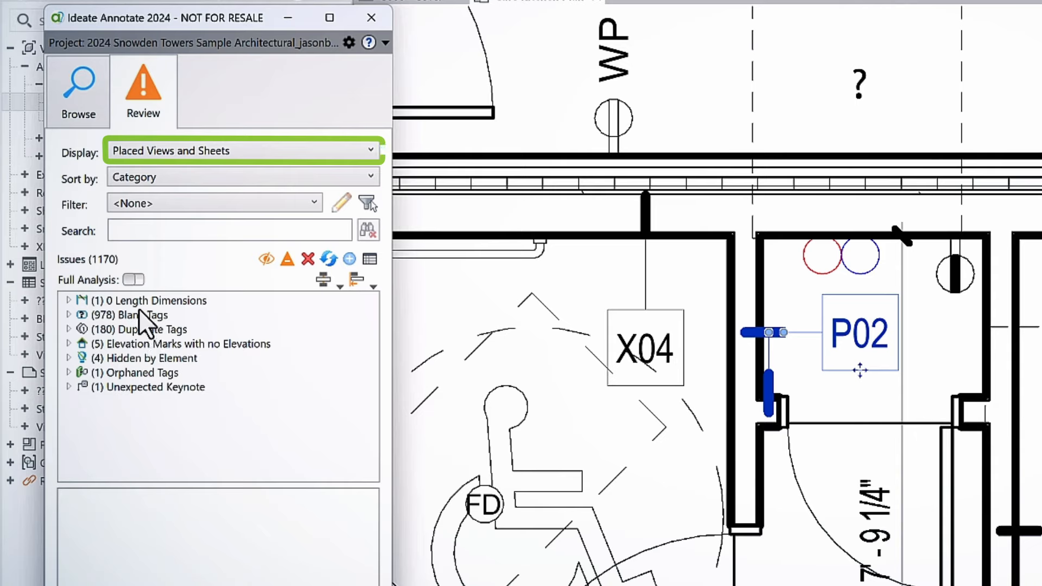
# Delete all 978 tags listed under Blank Tags, confirming the deletion
pyautogui.click(139, 314)
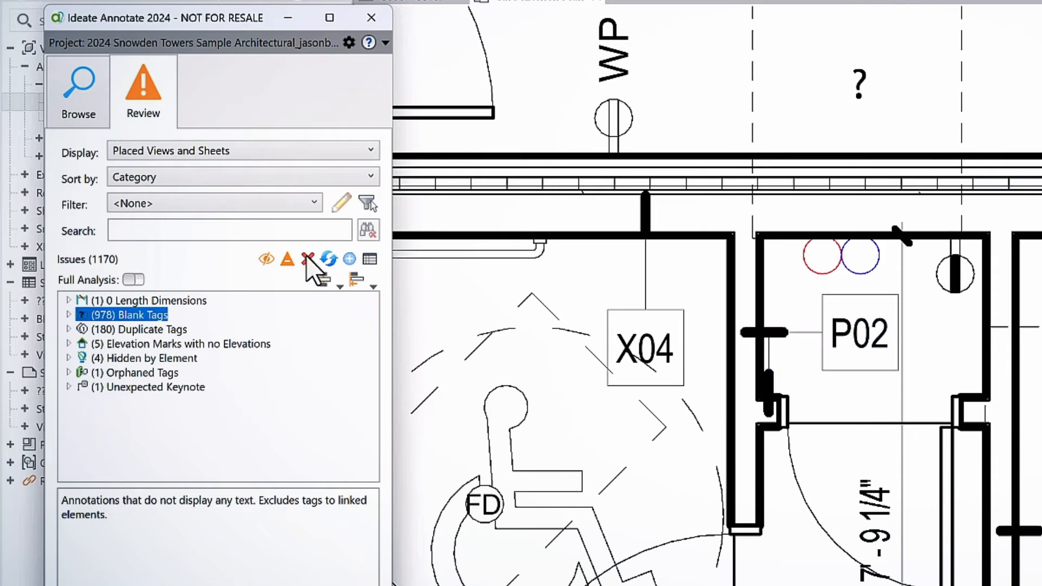
pyautogui.click(307, 260)
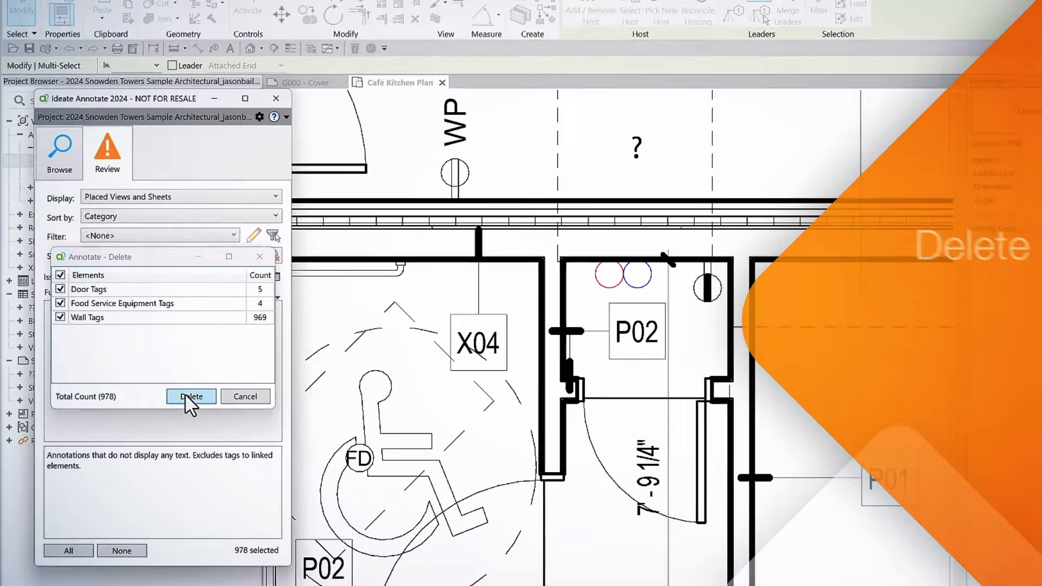
pyautogui.click(191, 396)
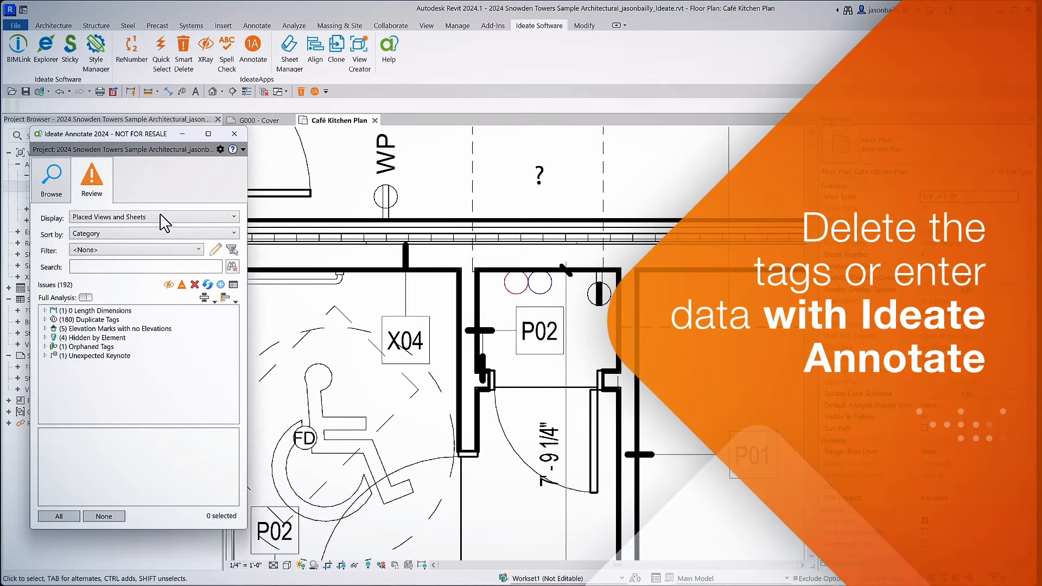